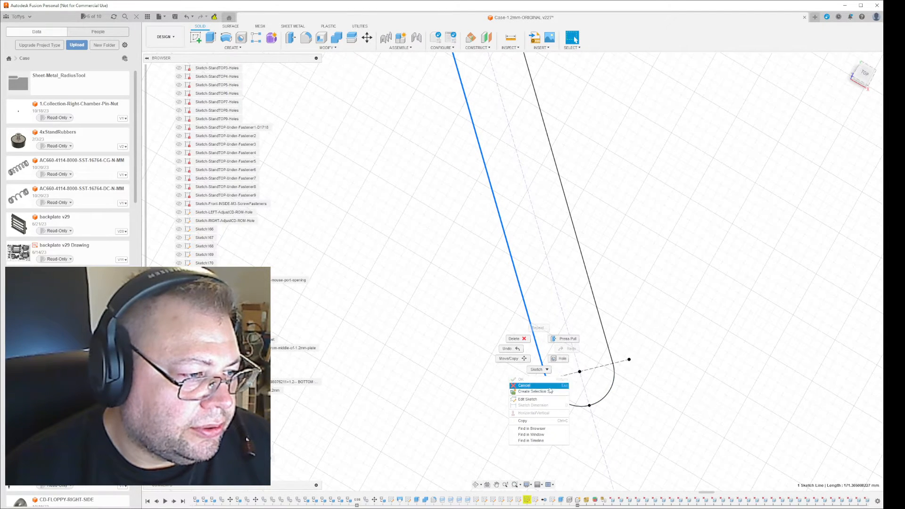
Step: Enter Edit Sketch on the sketch holding the two slanted lines and the arc
left_click(528, 399)
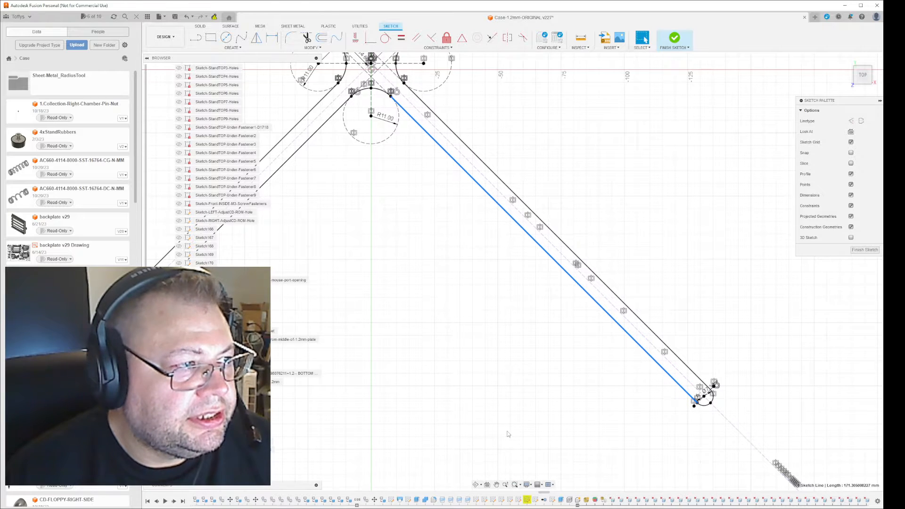
mouse_move(630, 364)
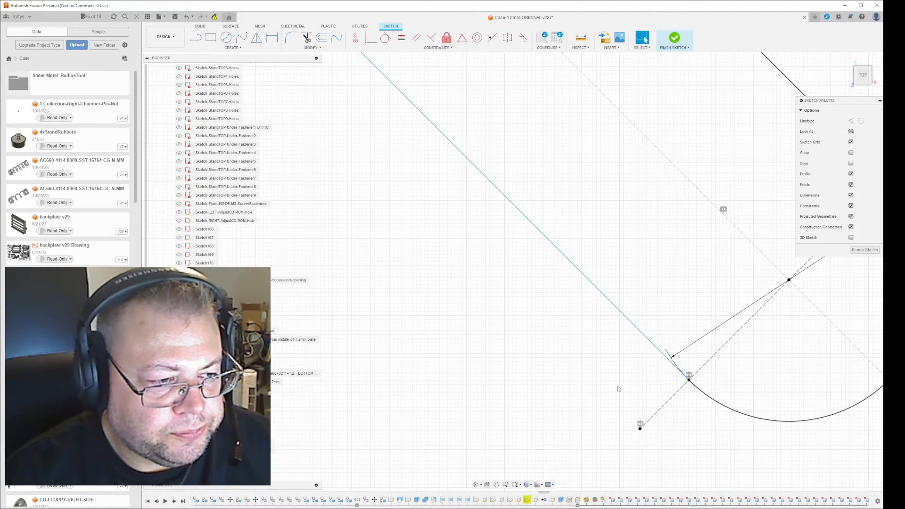
mouse_move(693, 402)
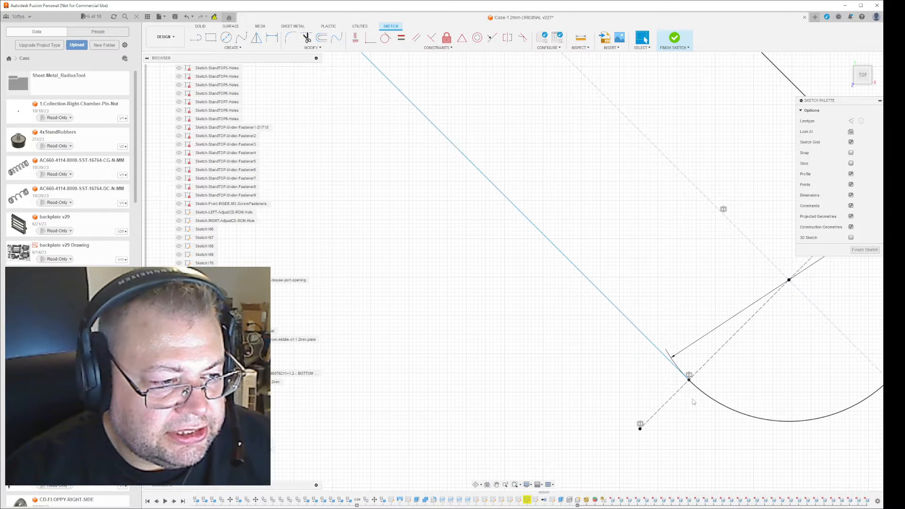
left_click(690, 378)
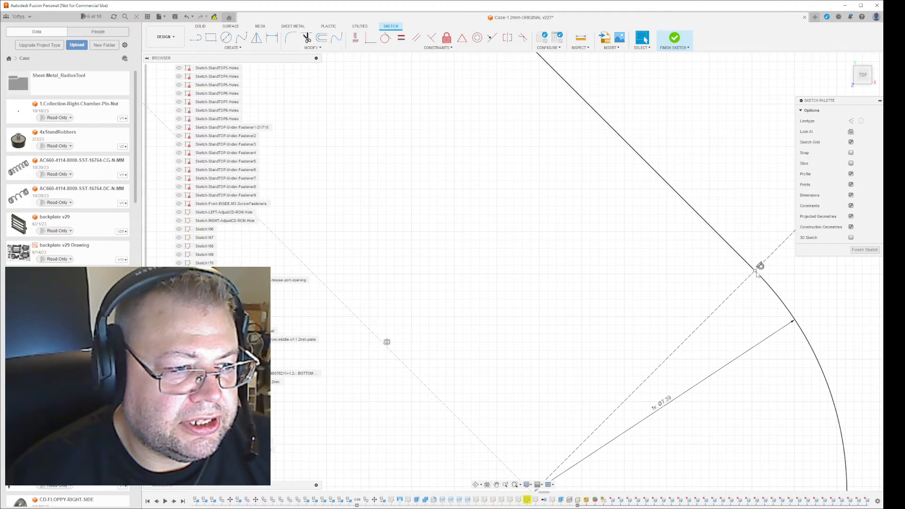
left_click(757, 271)
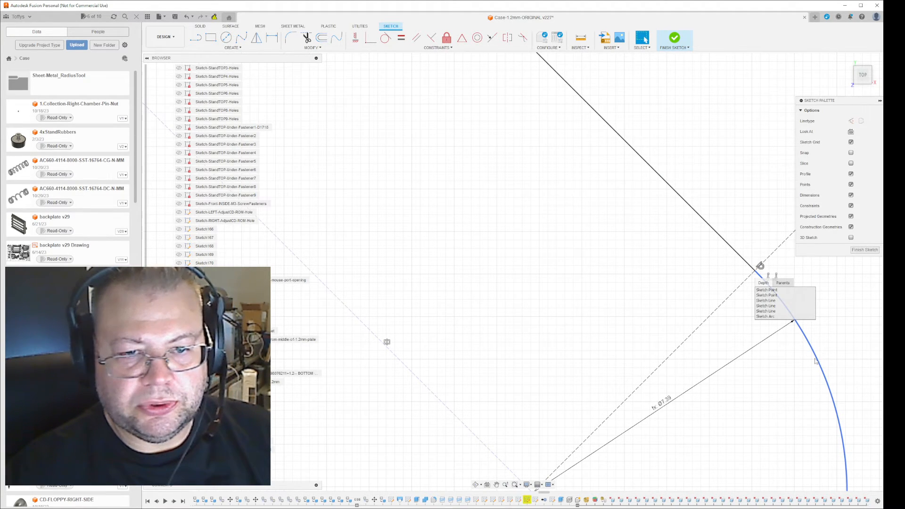
mouse_move(817, 362)
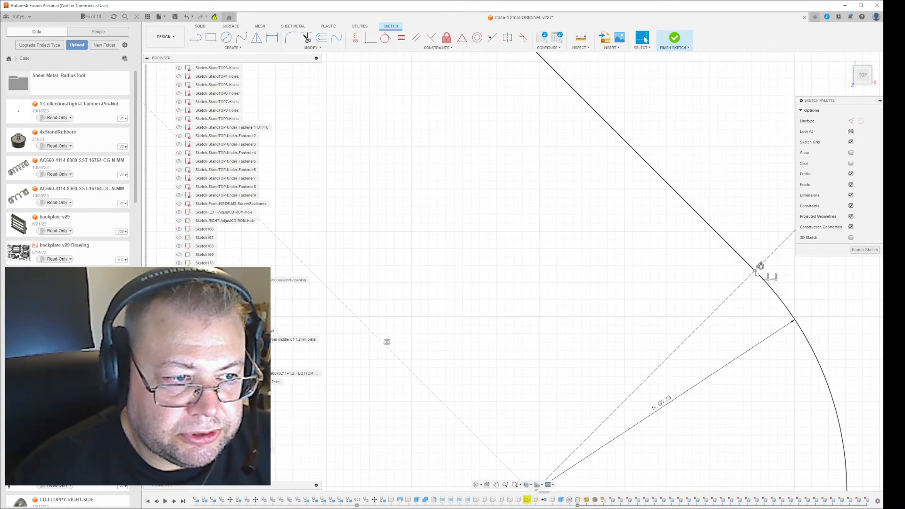
left_click(761, 266)
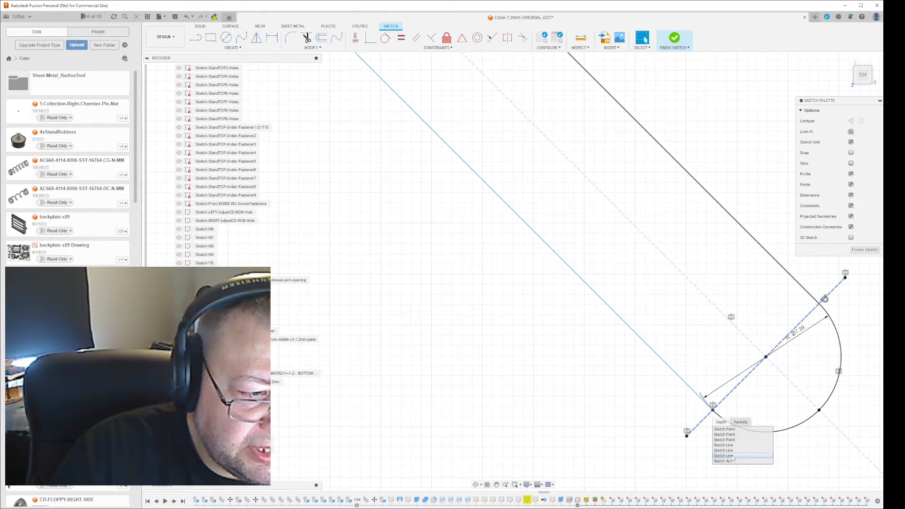
Step: Pick the slot's left Sketch Line from the overlap list and convert it to a dashed construction line
left_click(723, 456)
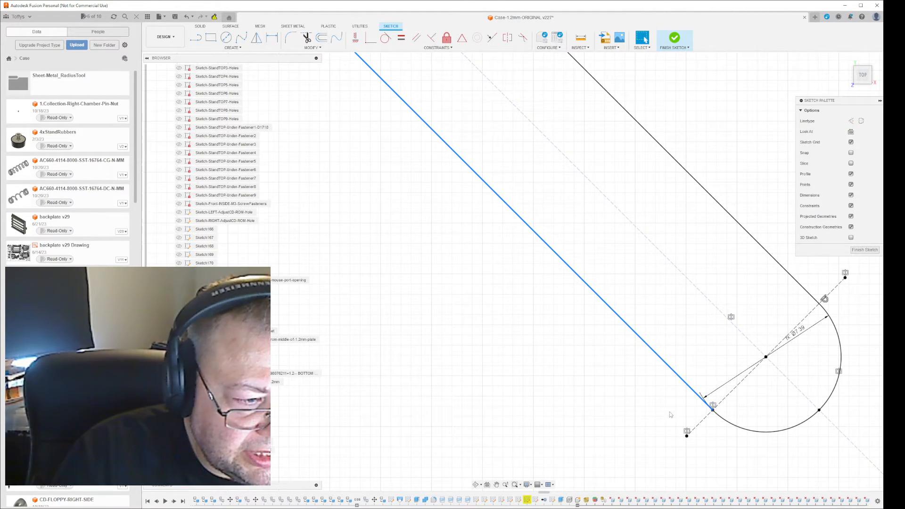
left_click(715, 413)
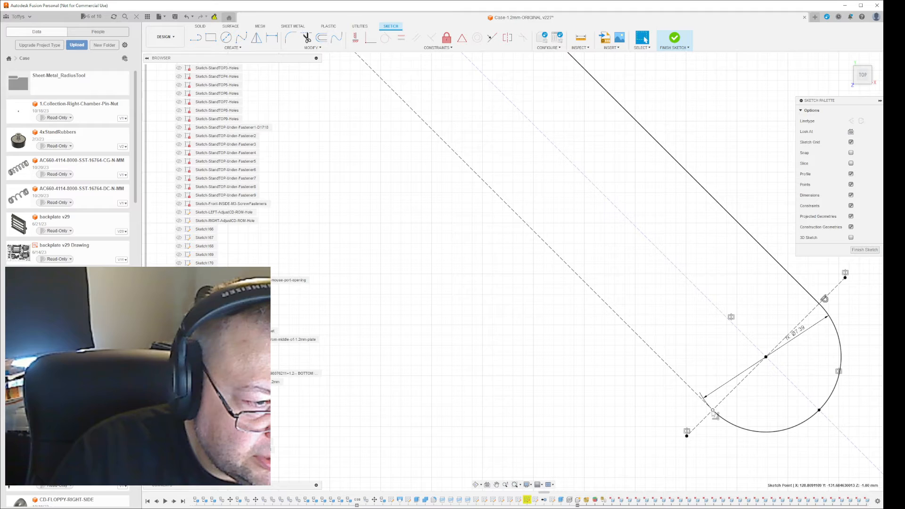
left_click(715, 415)
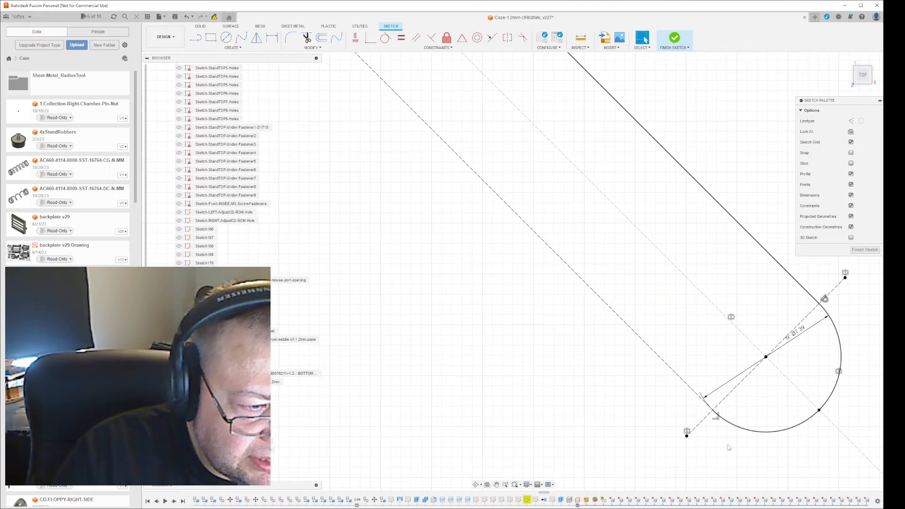
mouse_move(714, 415)
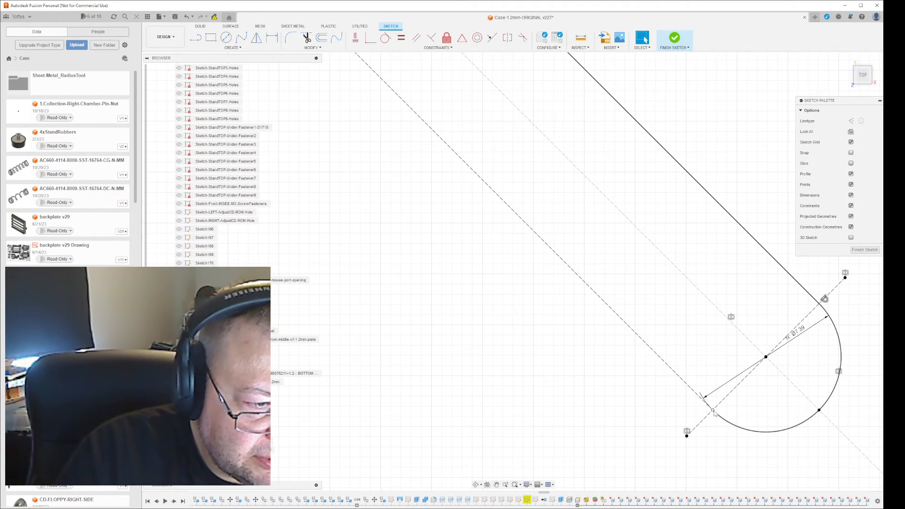
left_click(714, 412)
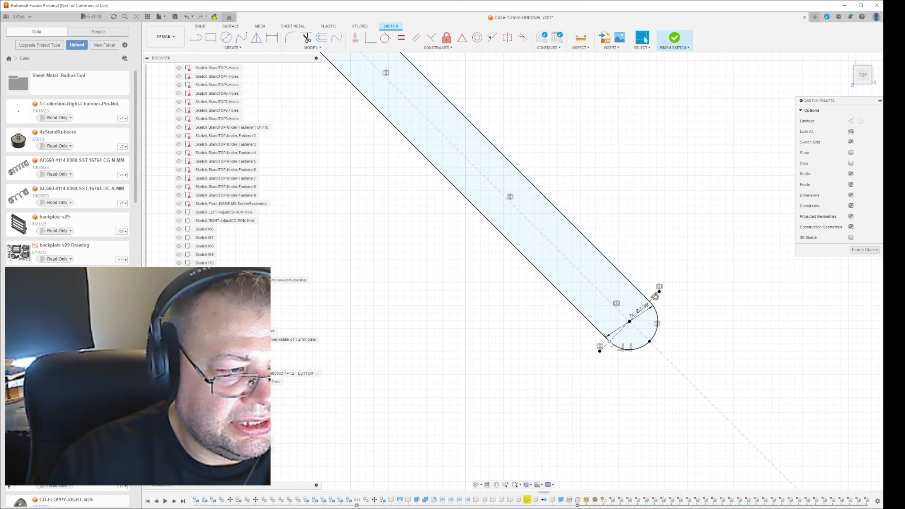
left_click(606, 346)
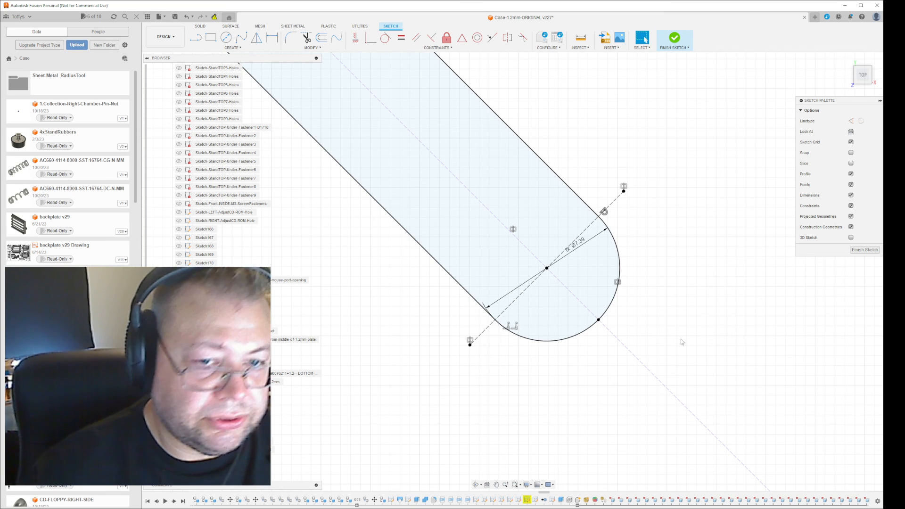
mouse_move(778, 343)
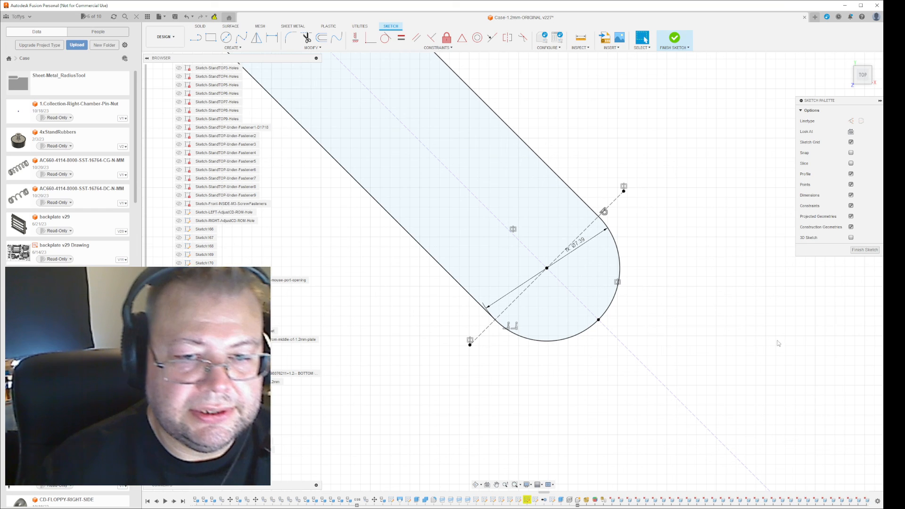